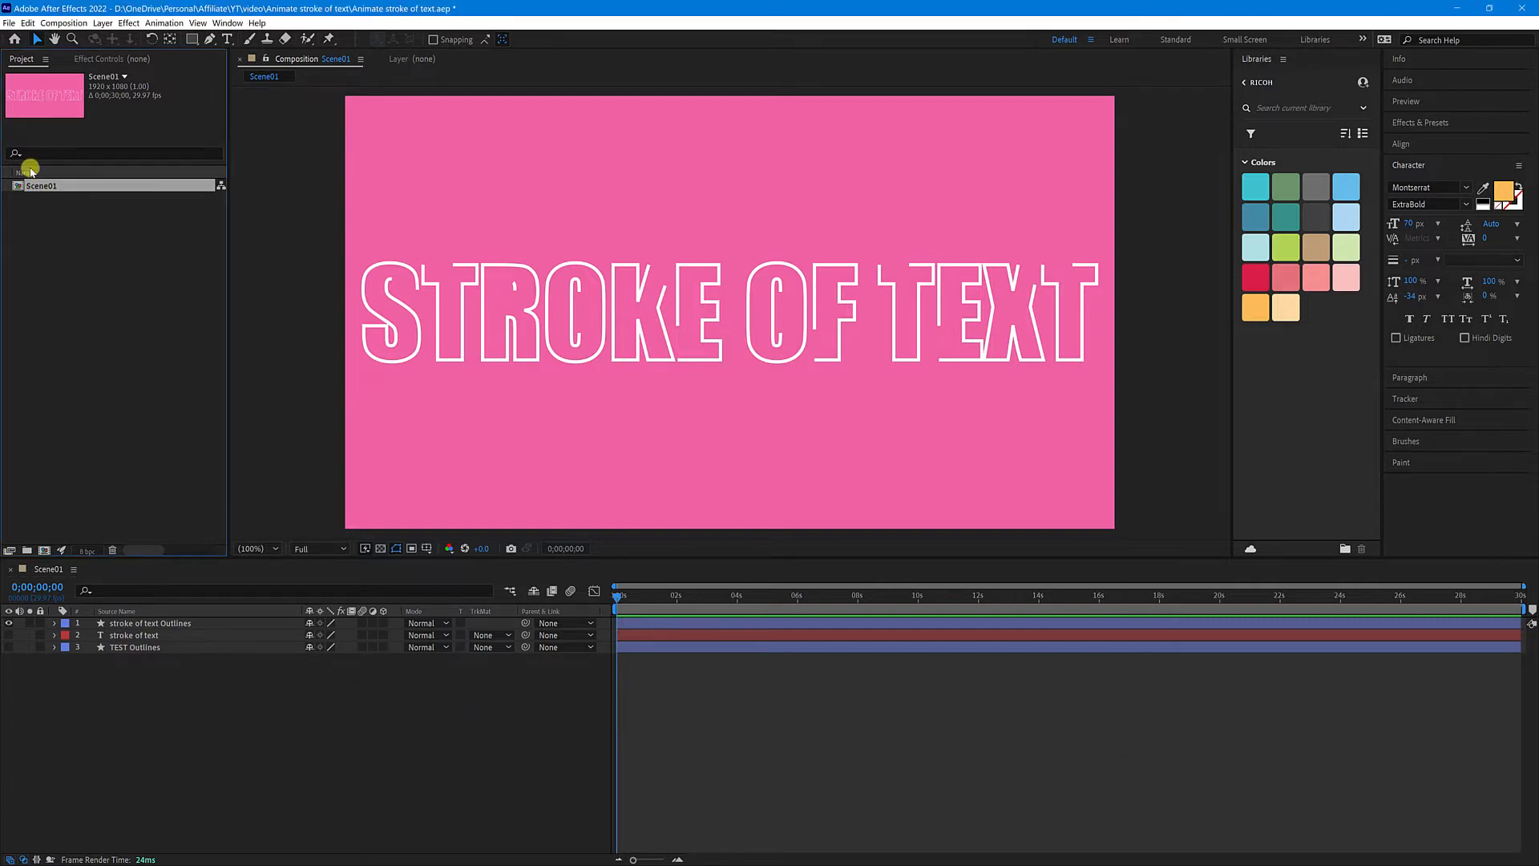
- Queue the Scene01 composition with outlined 'STROKE OF TEXT' for rendering
click(9, 23)
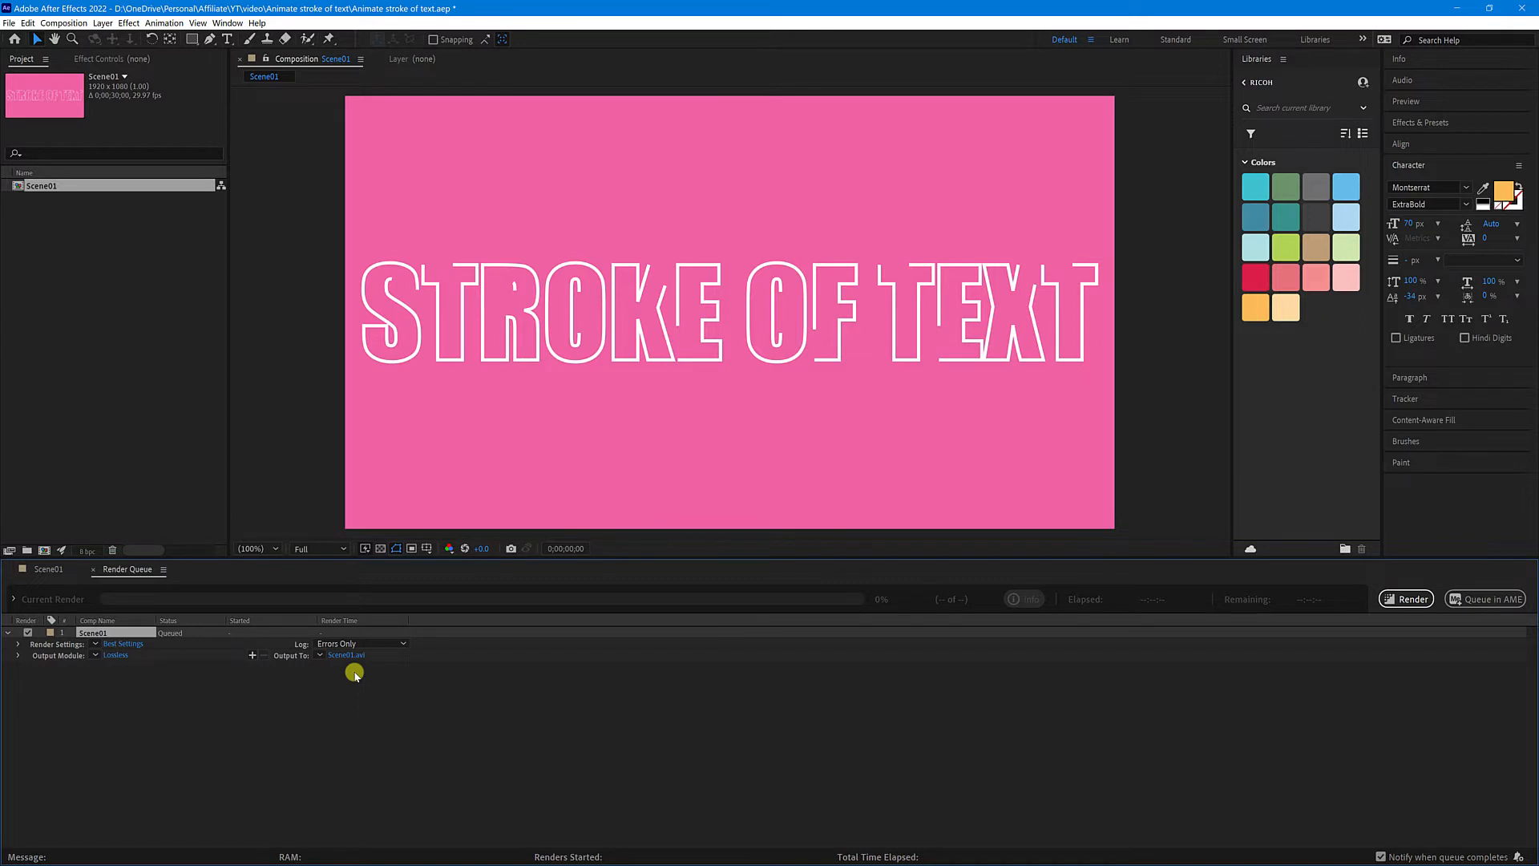
mouse_move(170, 709)
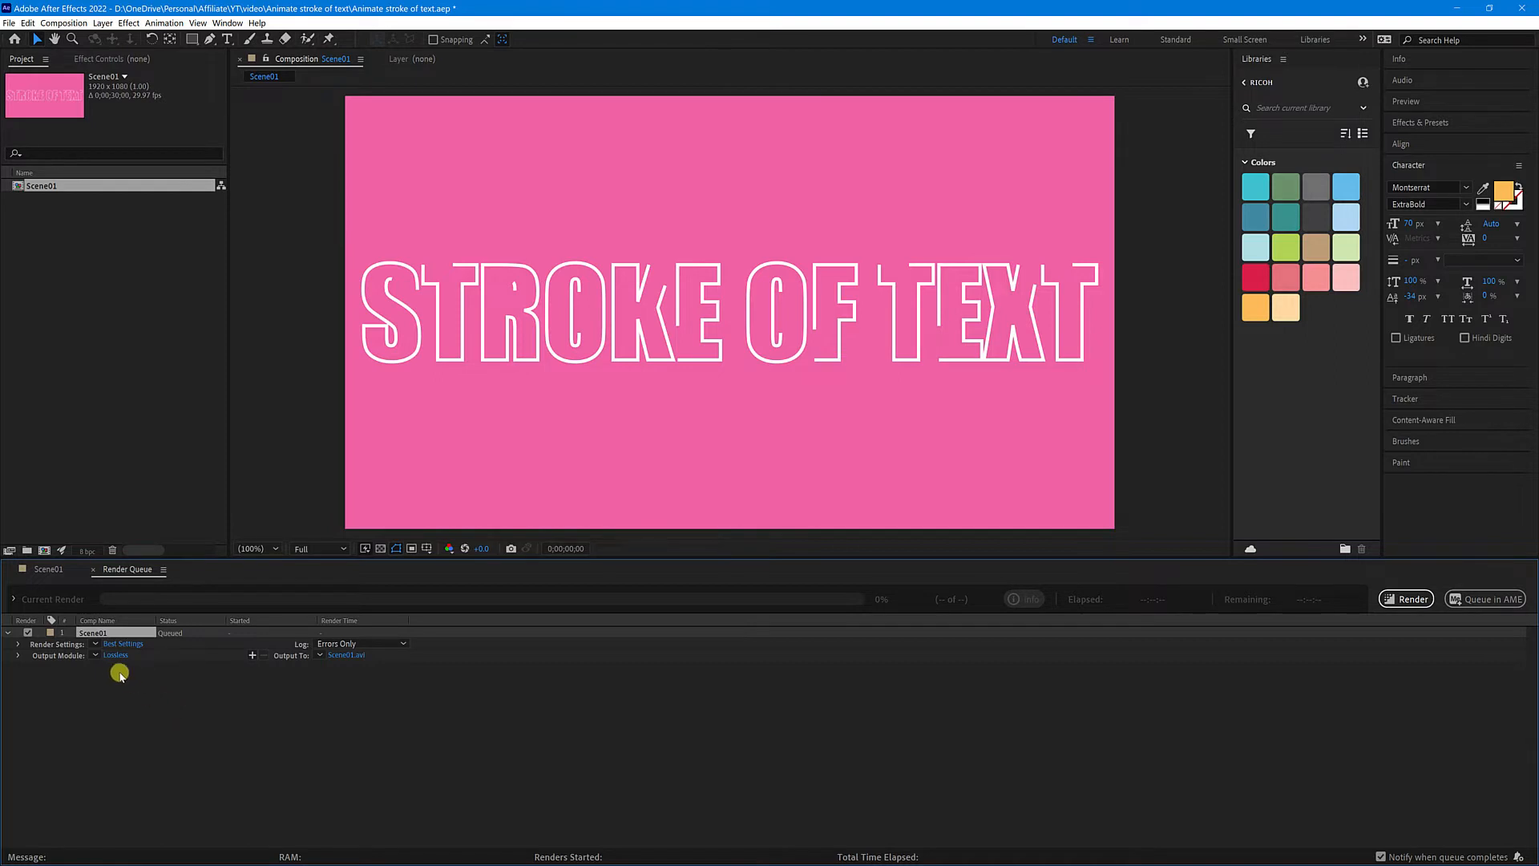
- Set the output module to QuickTime format with the Apple ProRes 422 codec
click(115, 655)
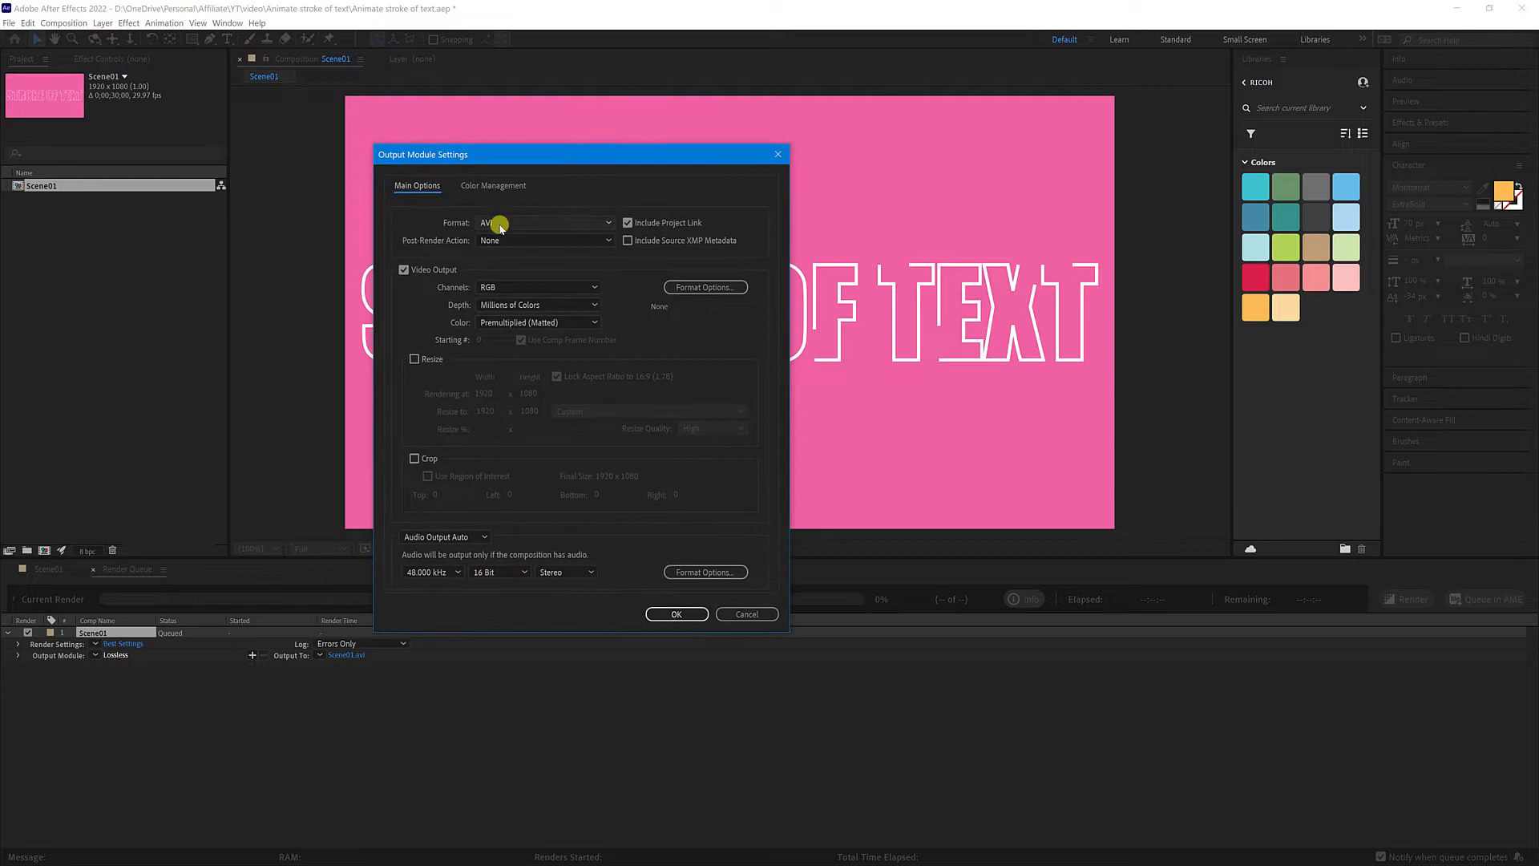
click(545, 222)
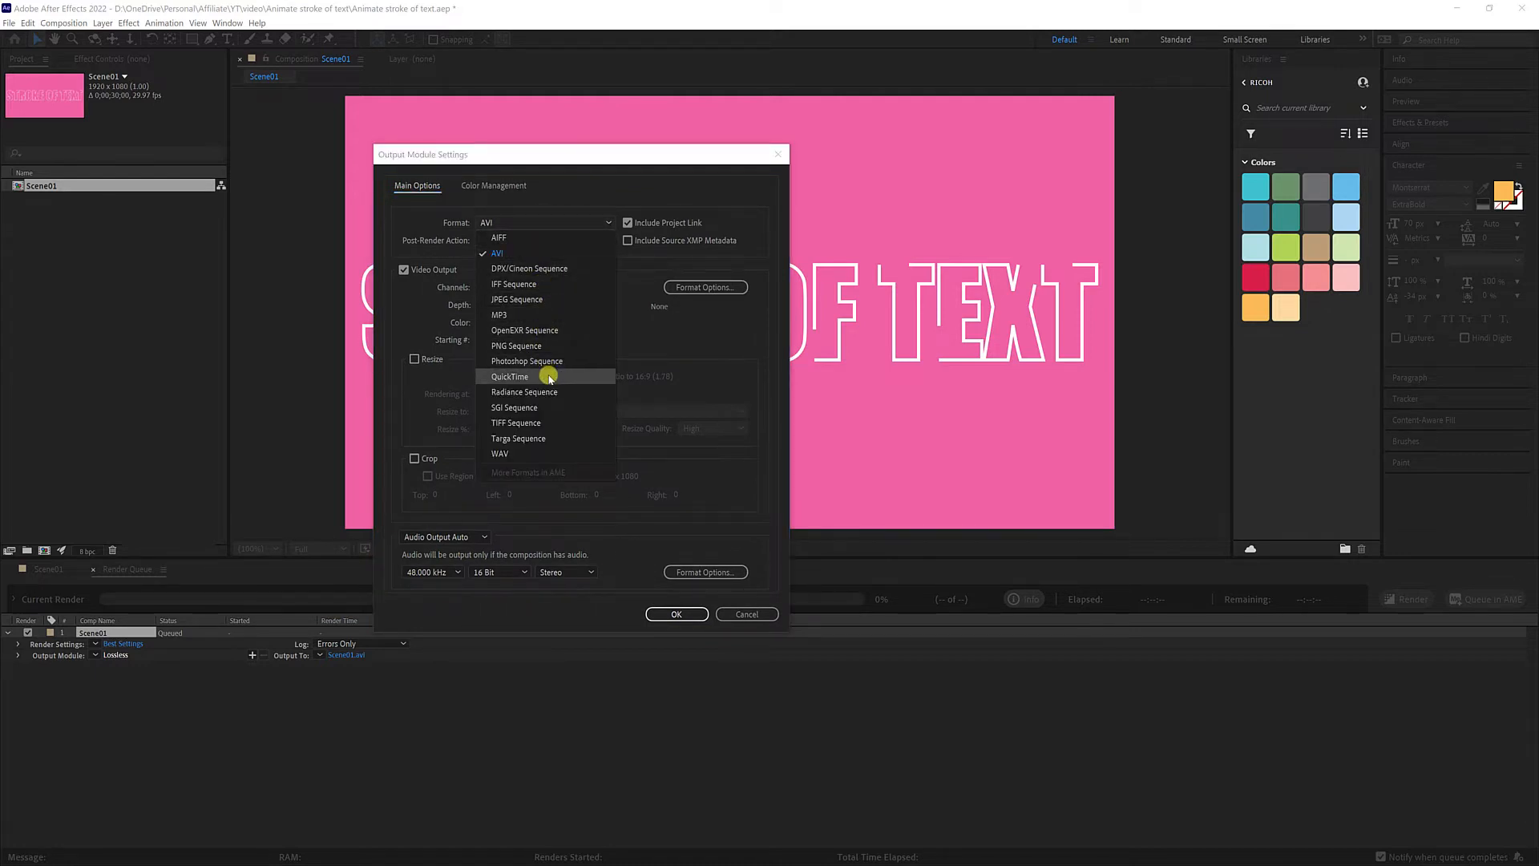
click(510, 376)
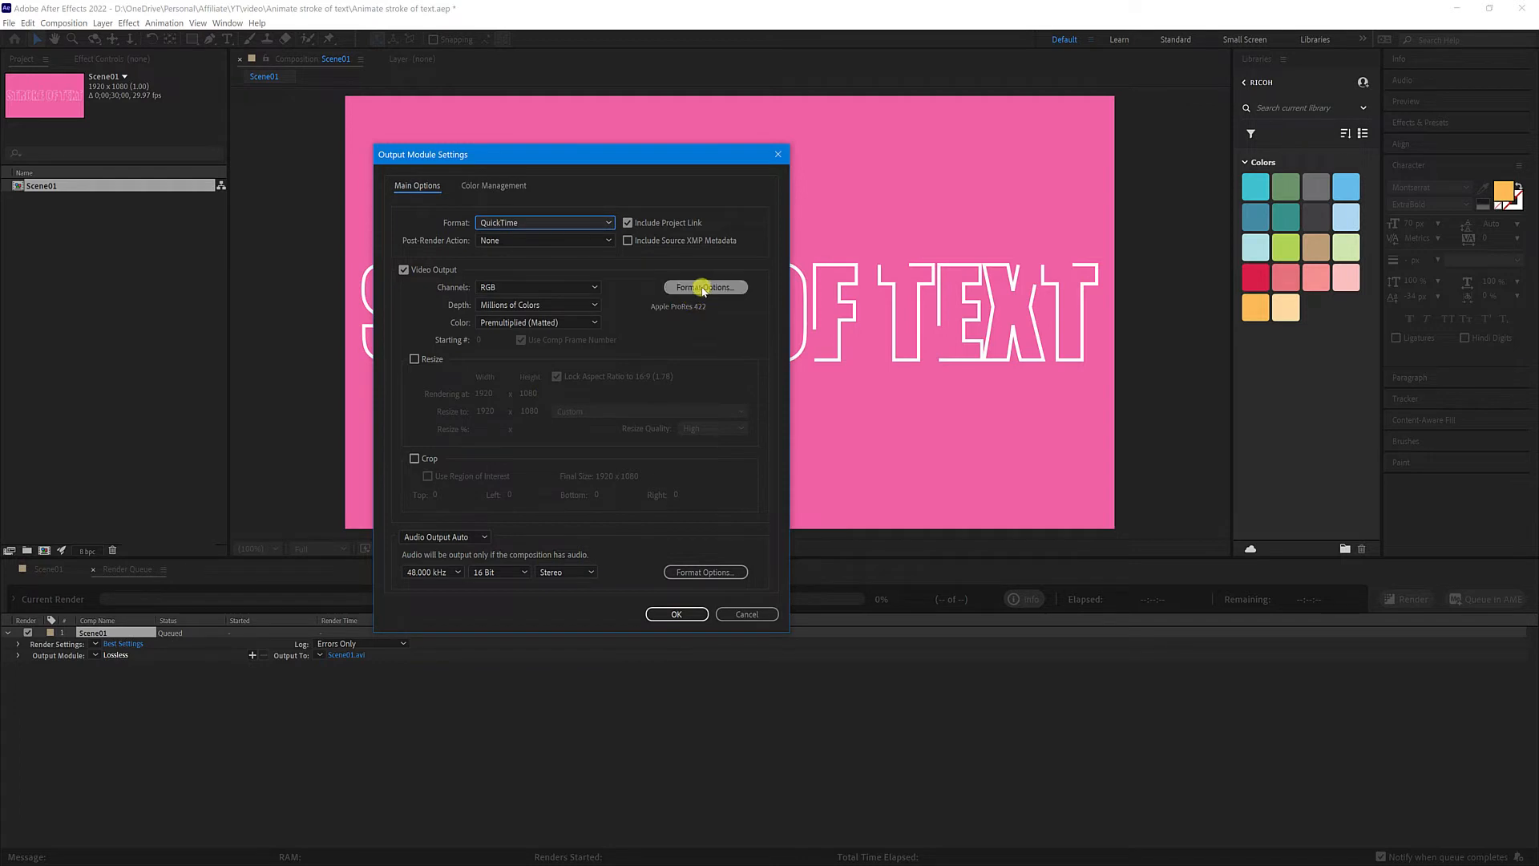
click(705, 287)
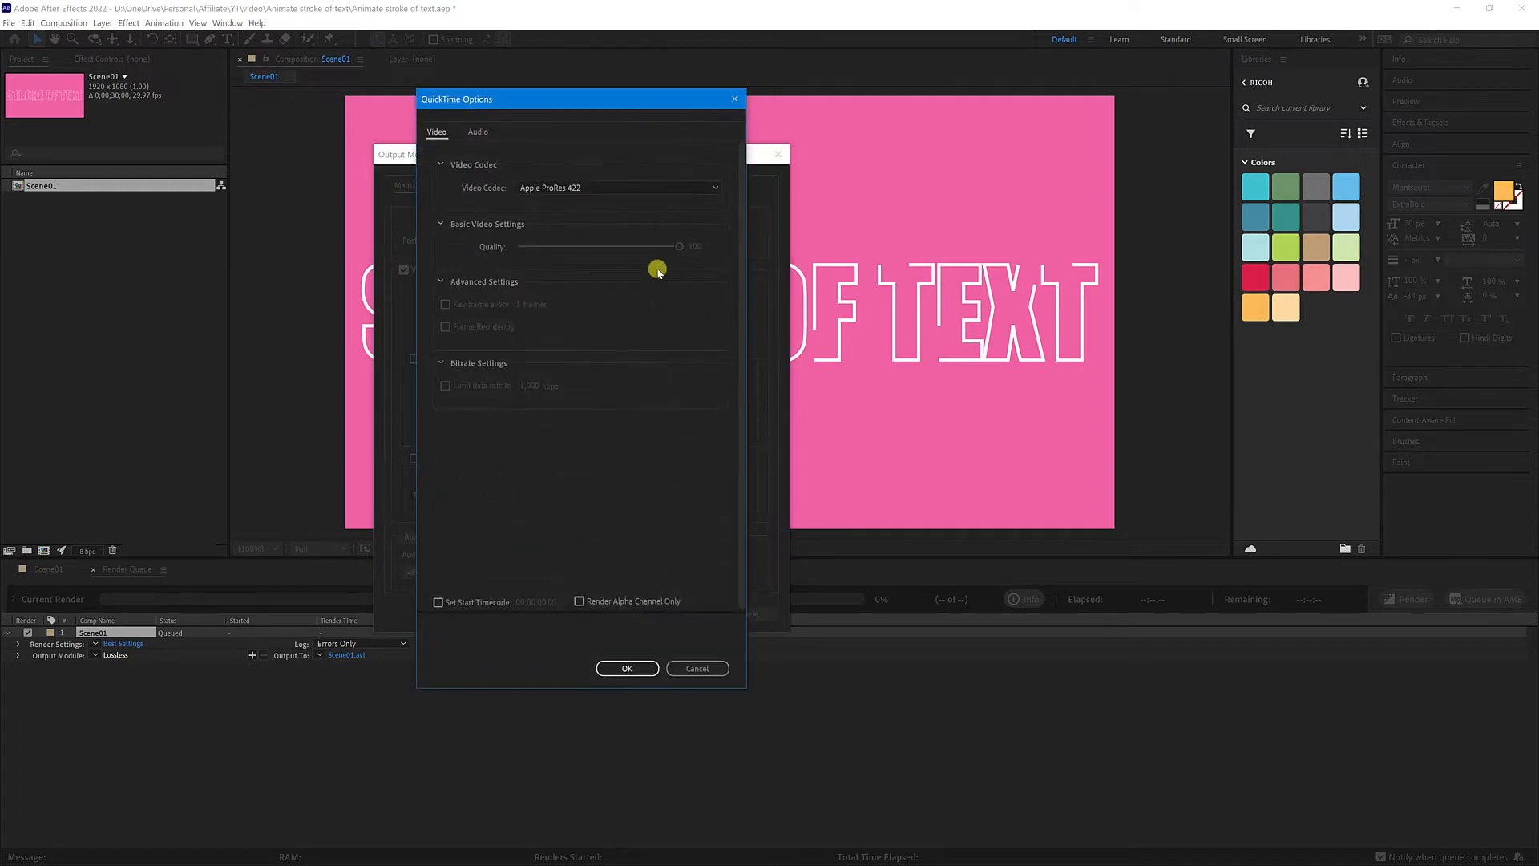
click(616, 187)
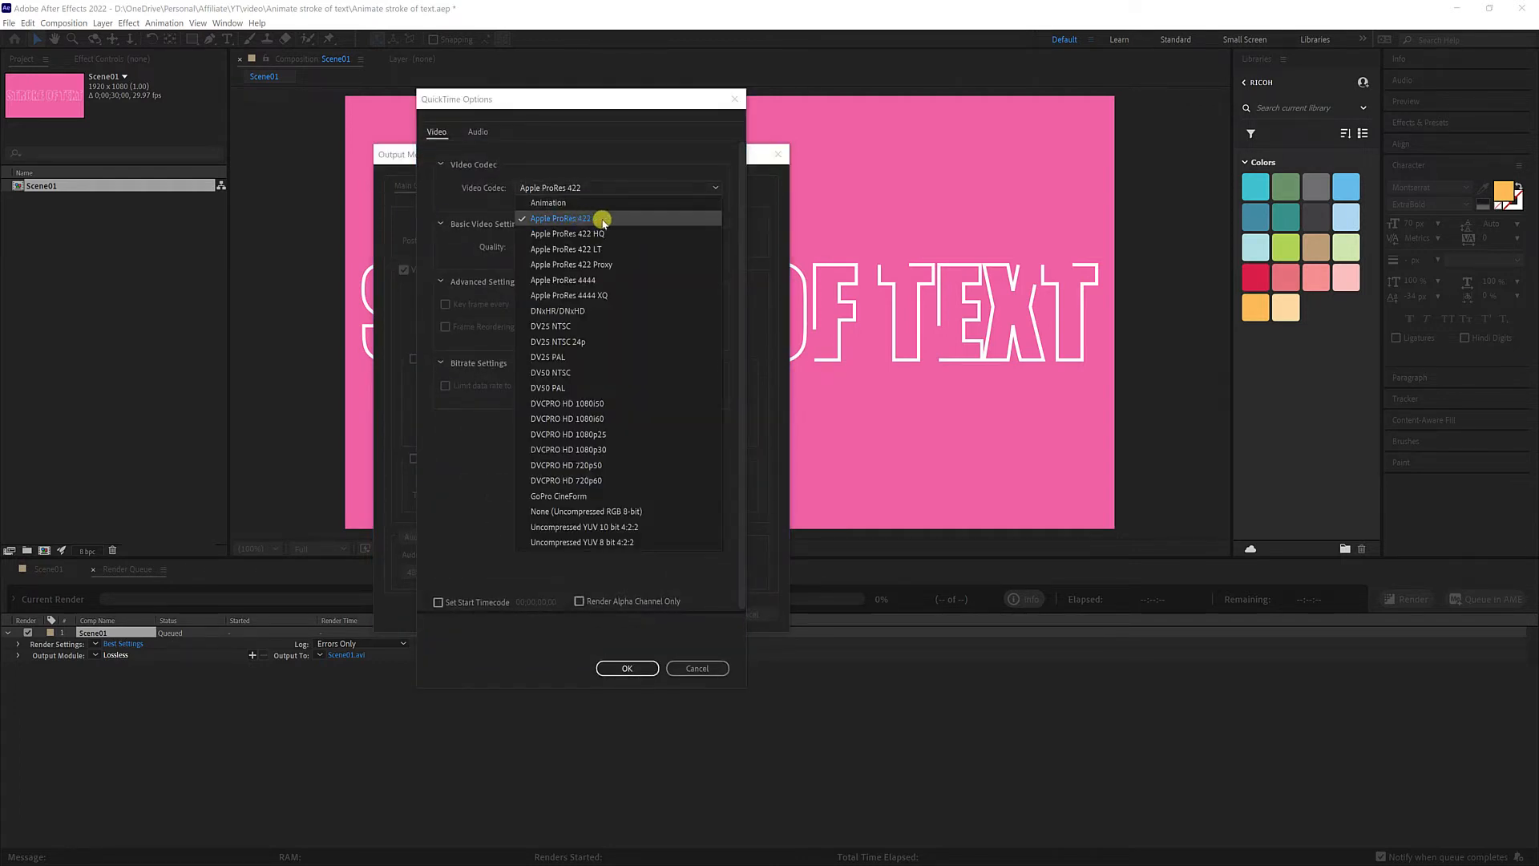
click(559, 218)
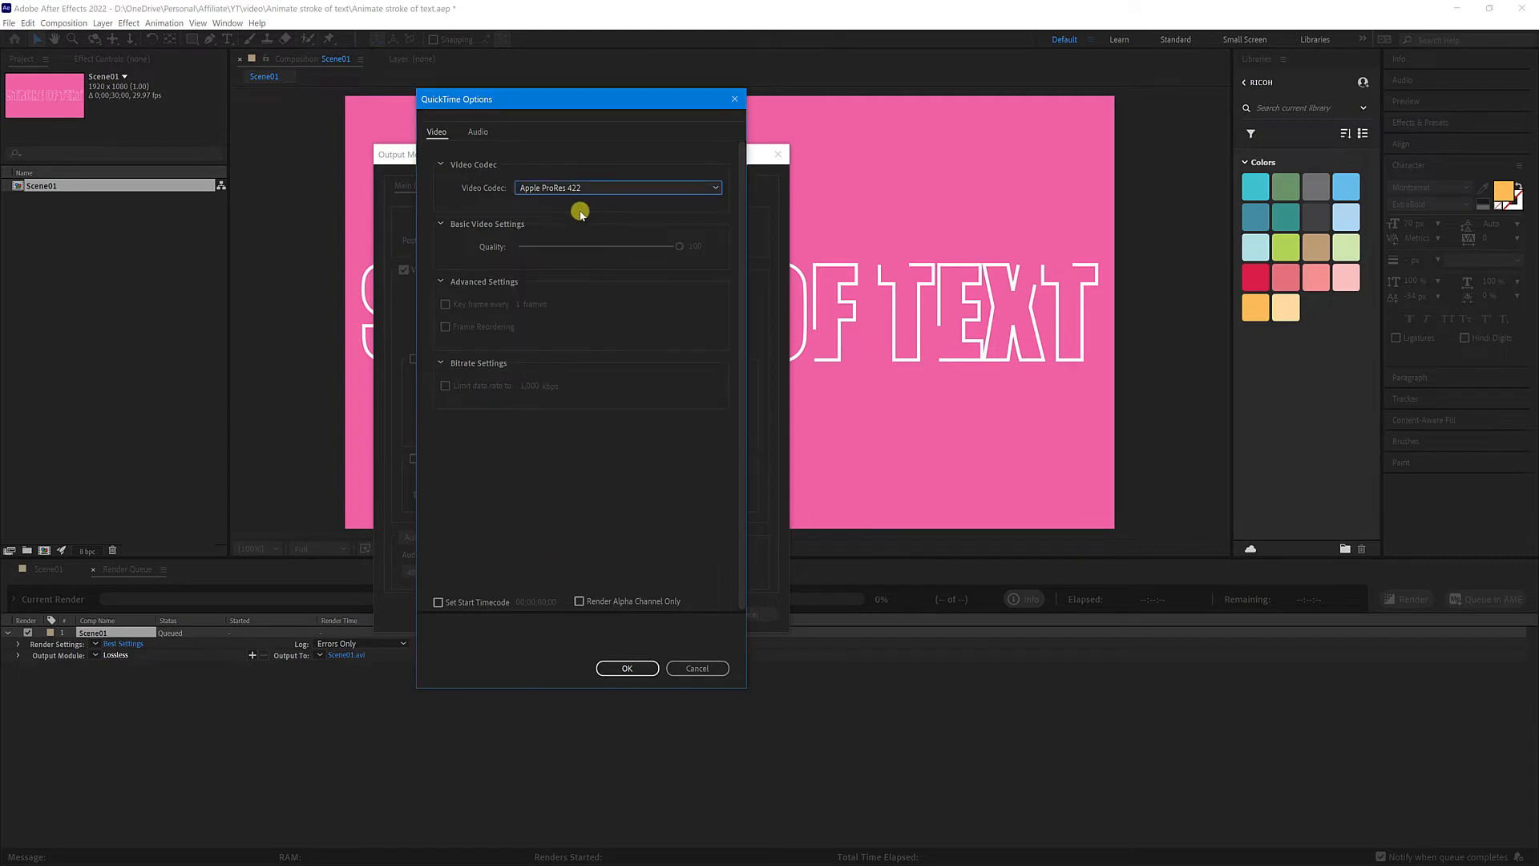
click(627, 667)
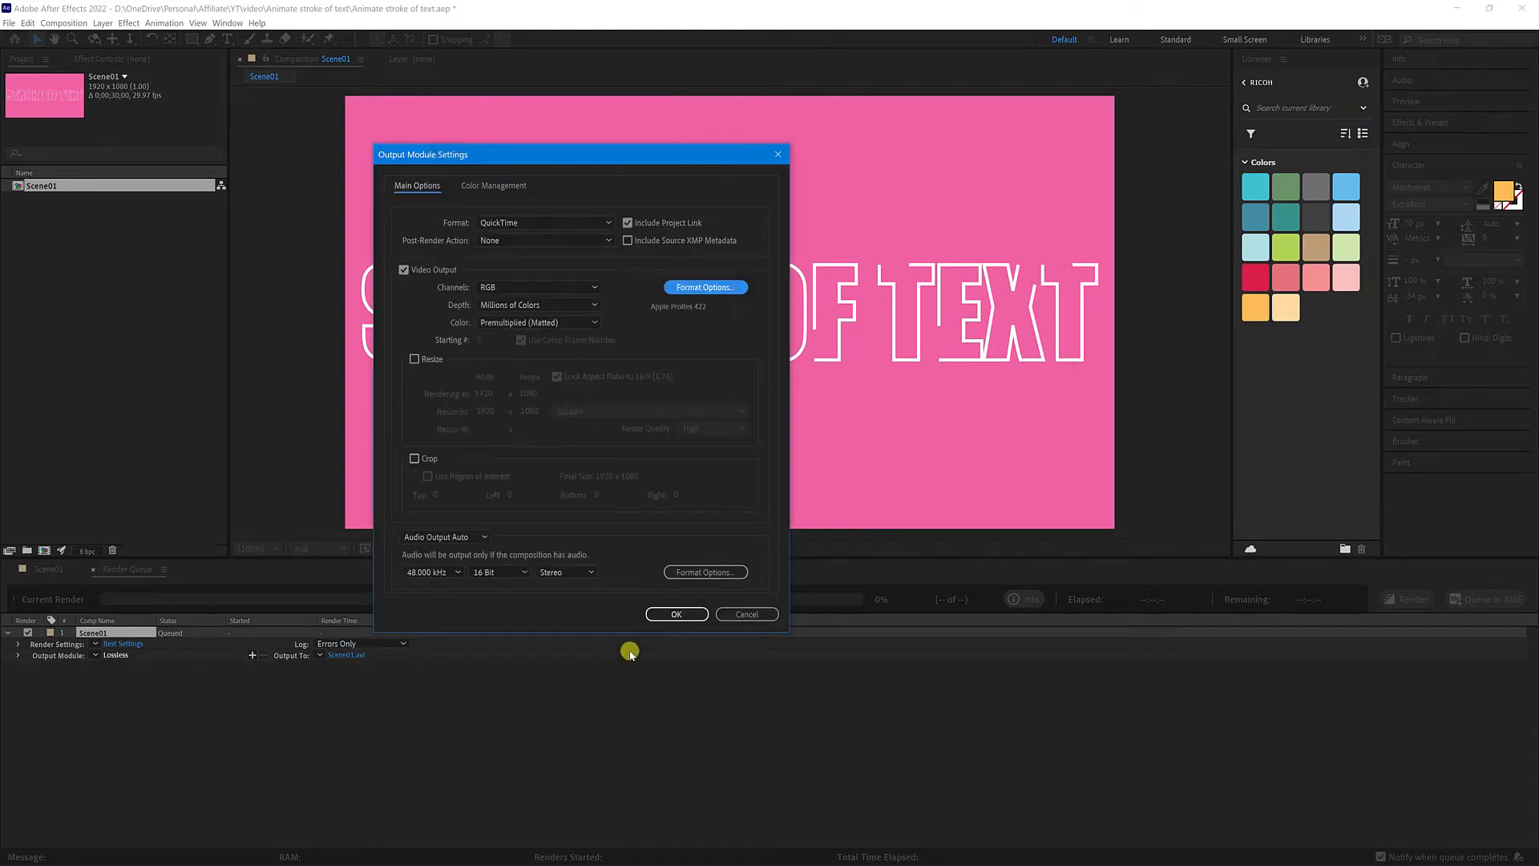
click(675, 614)
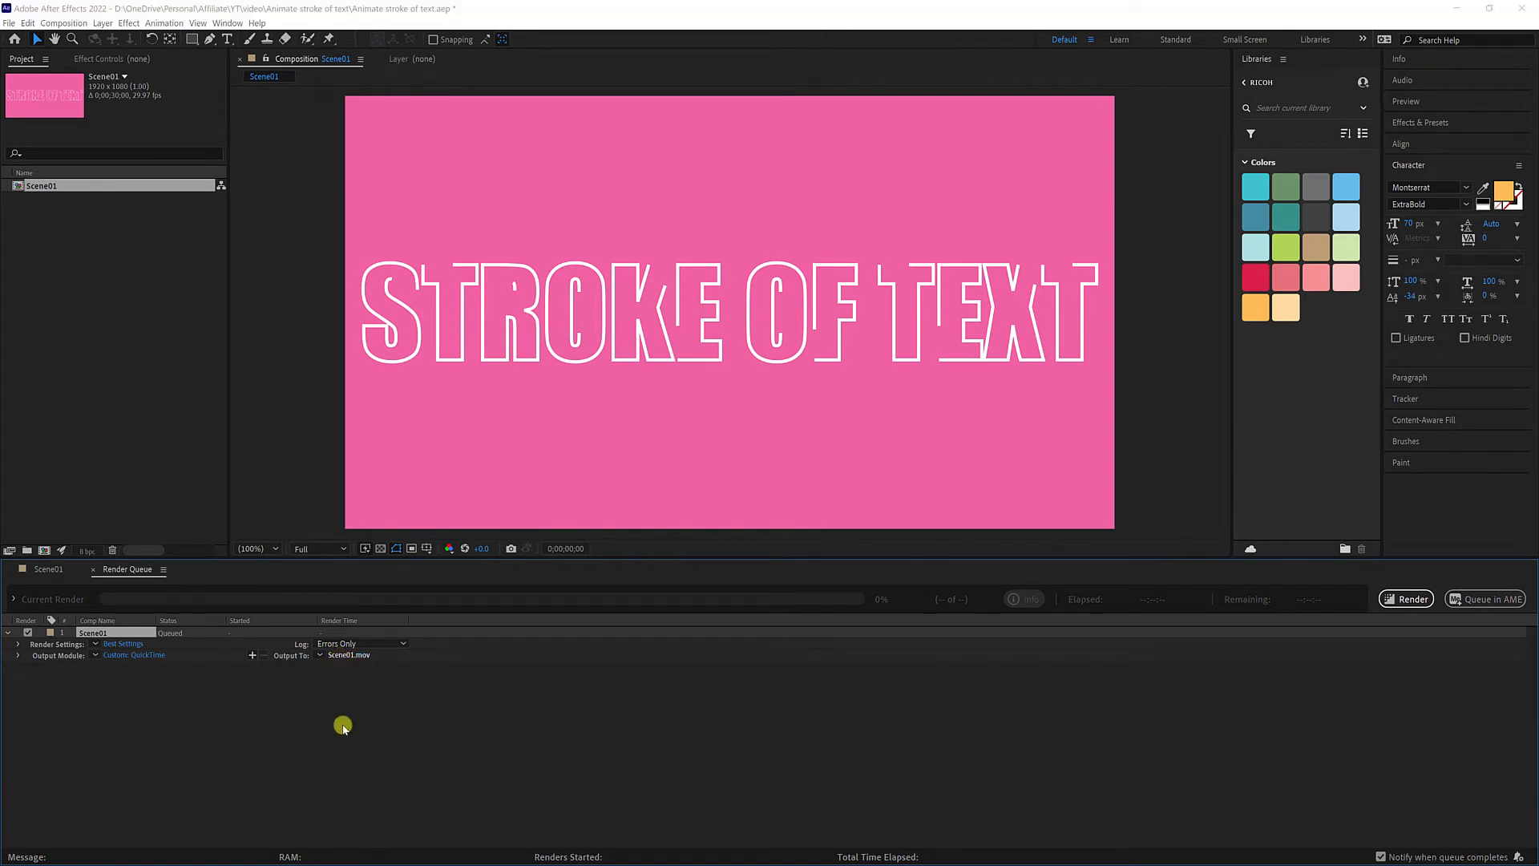
- Save the output as Scene01.mov on the Desktop and render it
click(350, 655)
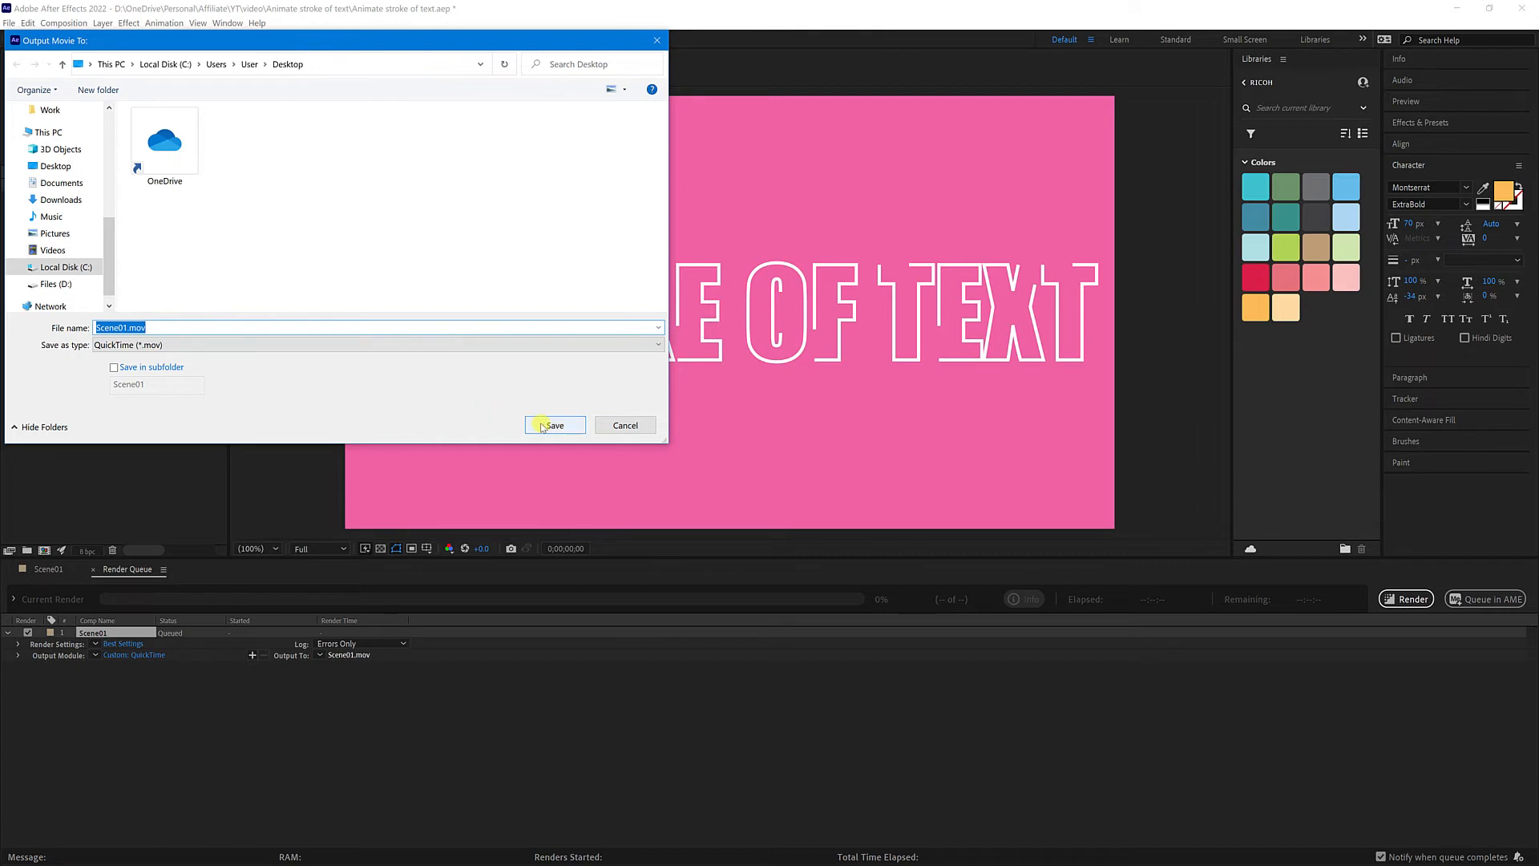
click(554, 425)
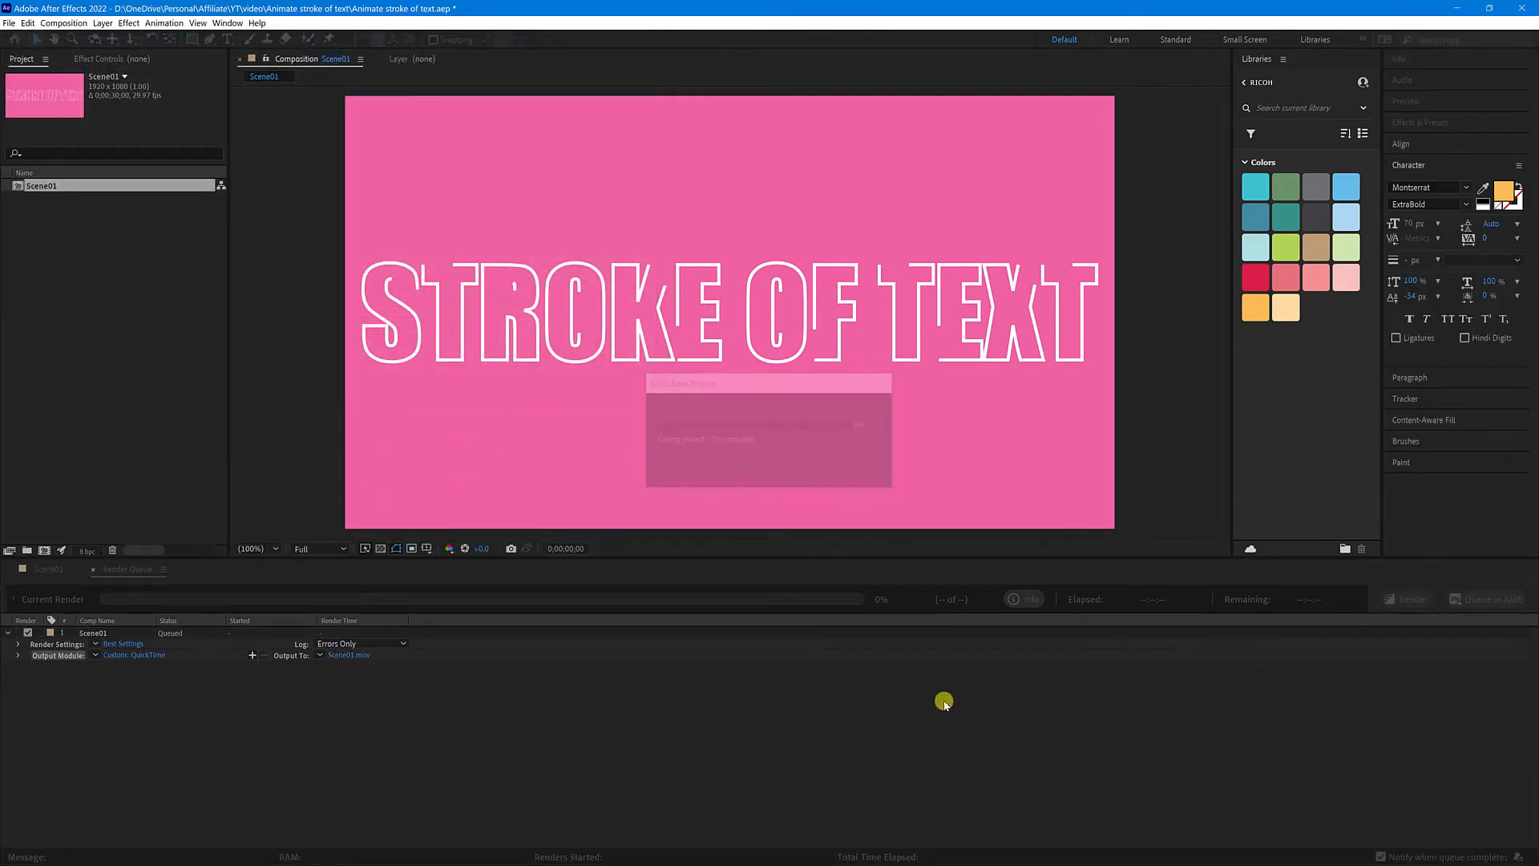
click(1405, 599)
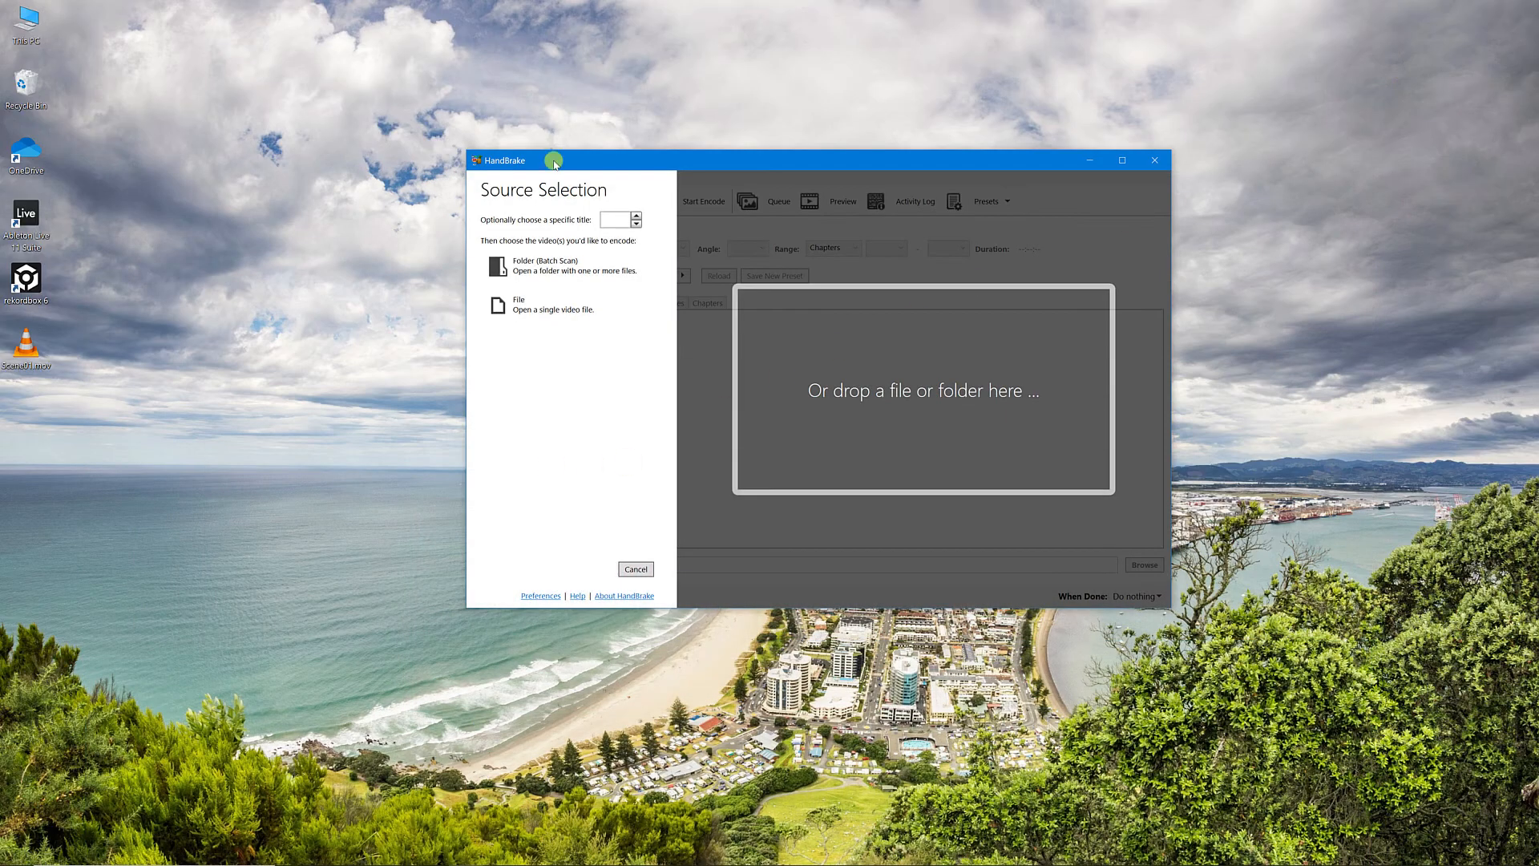
mouse_move(360, 345)
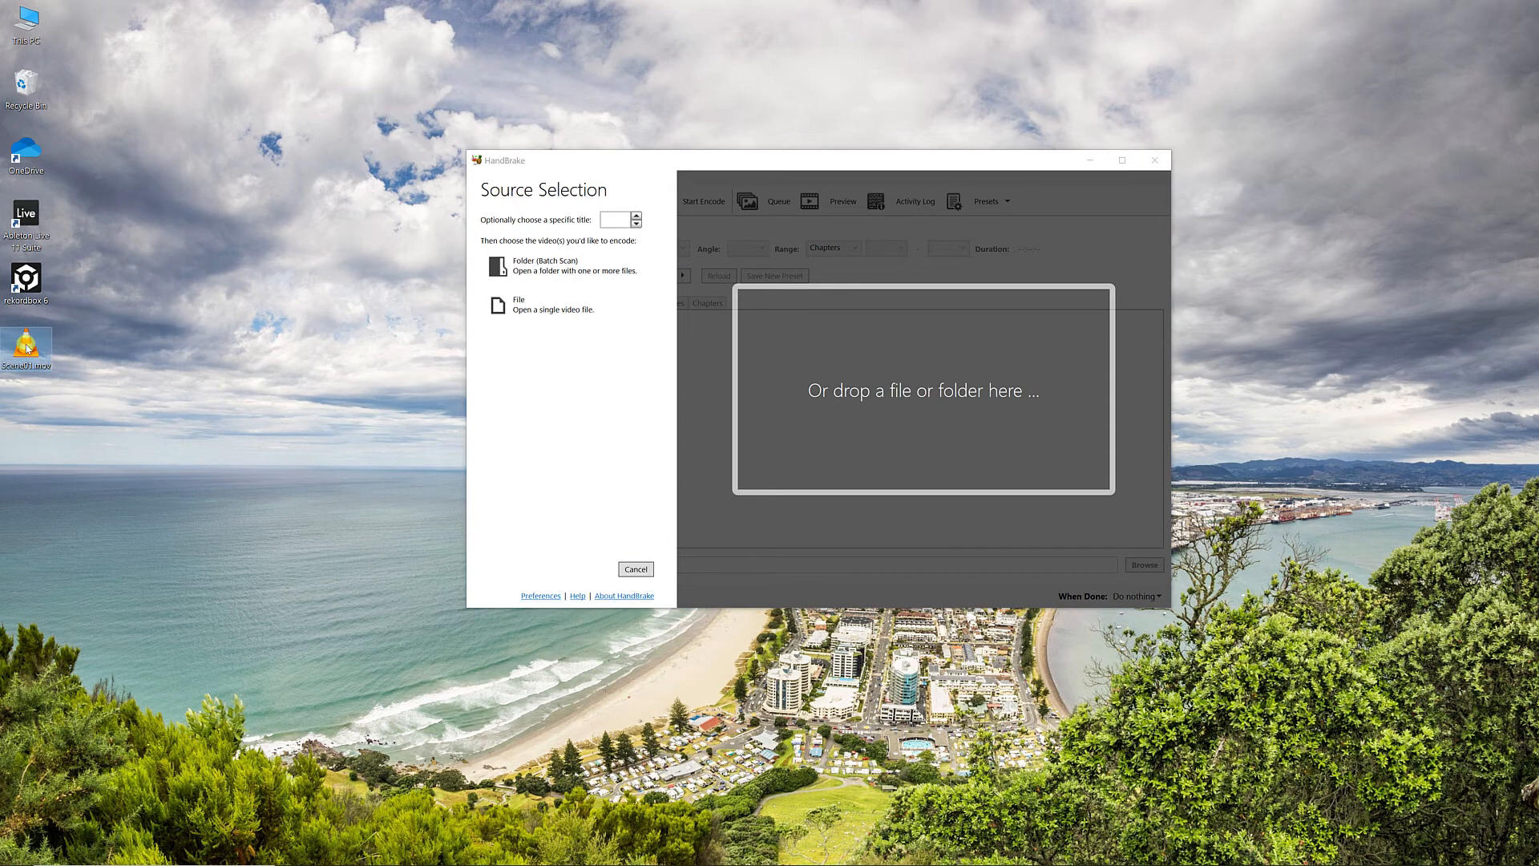
- Load Scene01.mov into HandBrake and set Constant Quality to RF 24
click(518, 305)
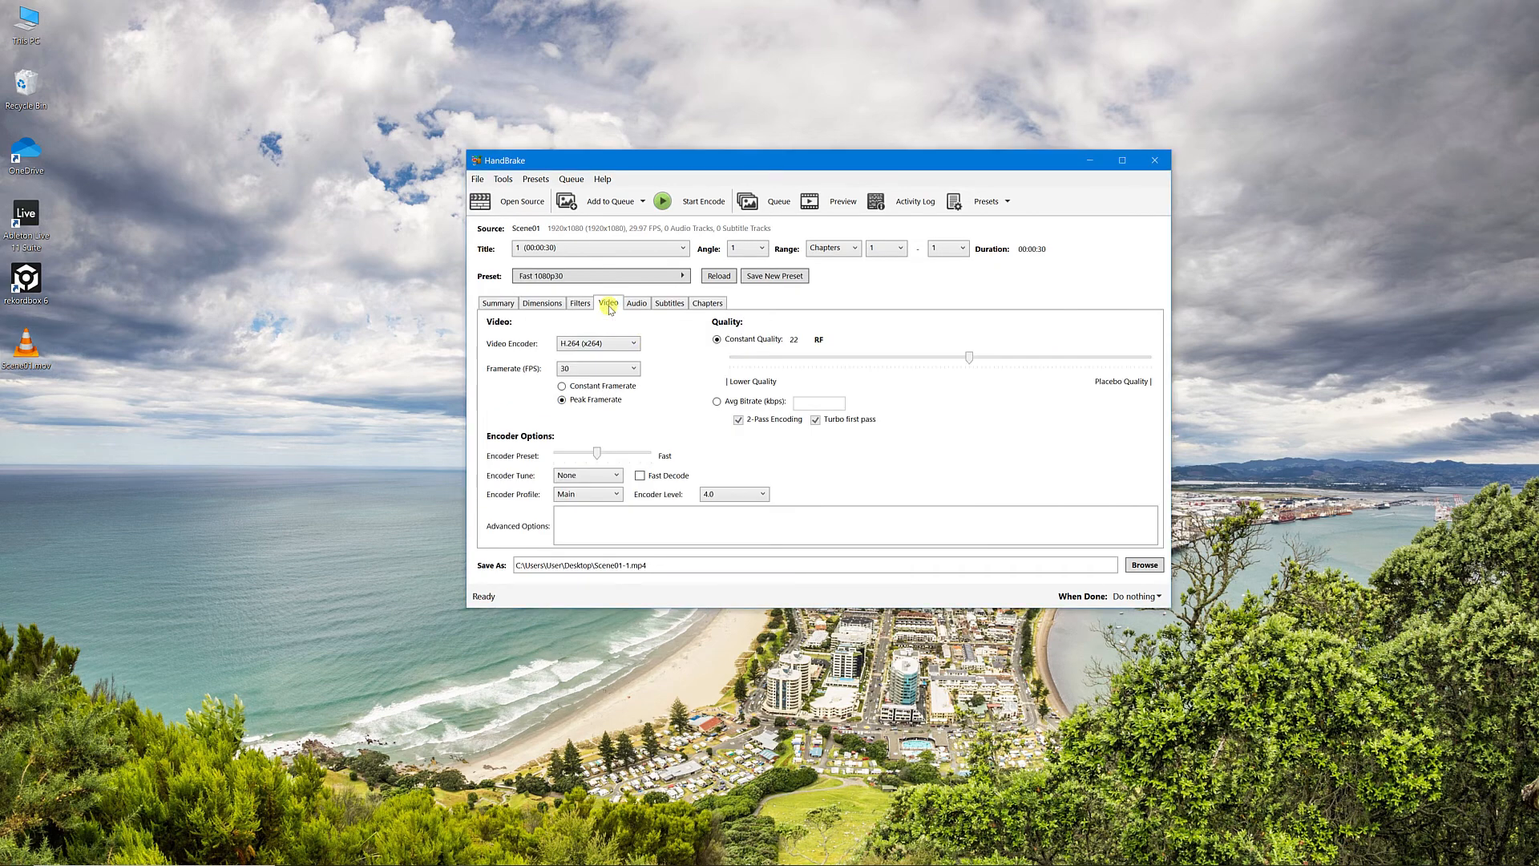
mouse_move(923, 356)
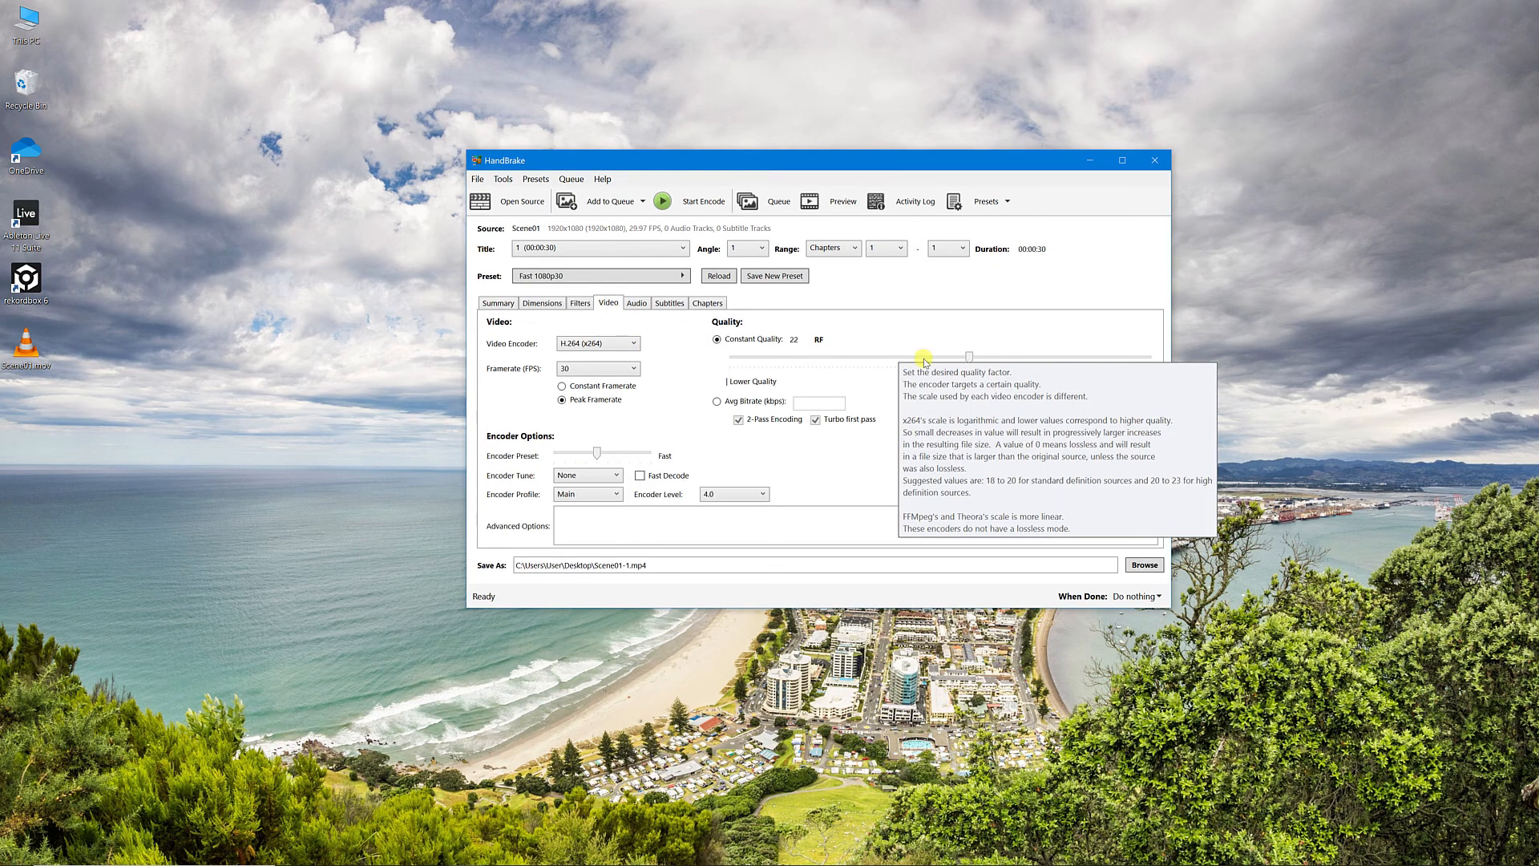
drag(966, 355, 929, 356)
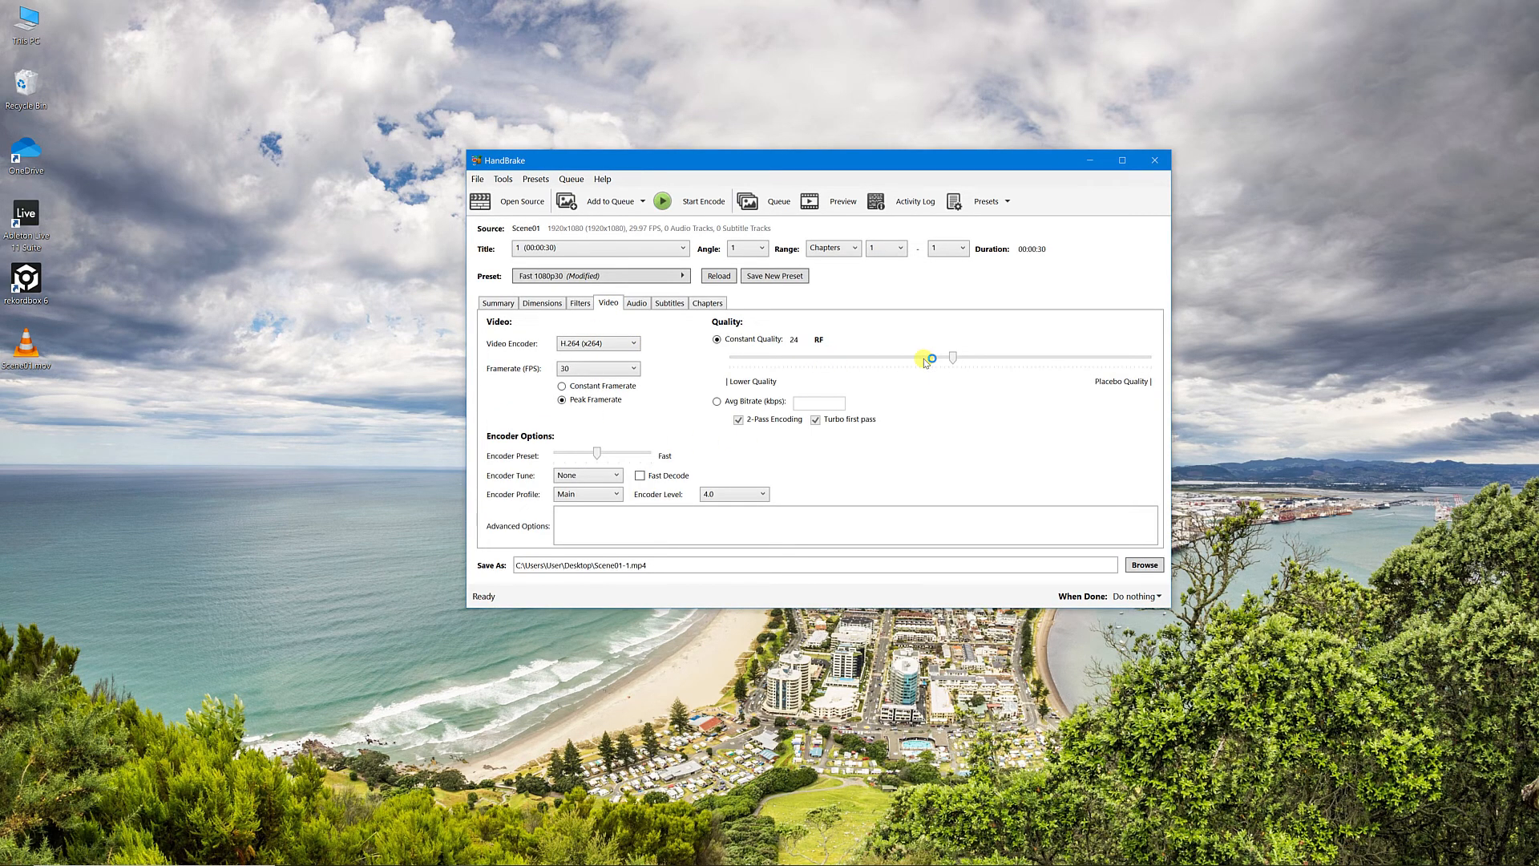
mouse_move(614, 564)
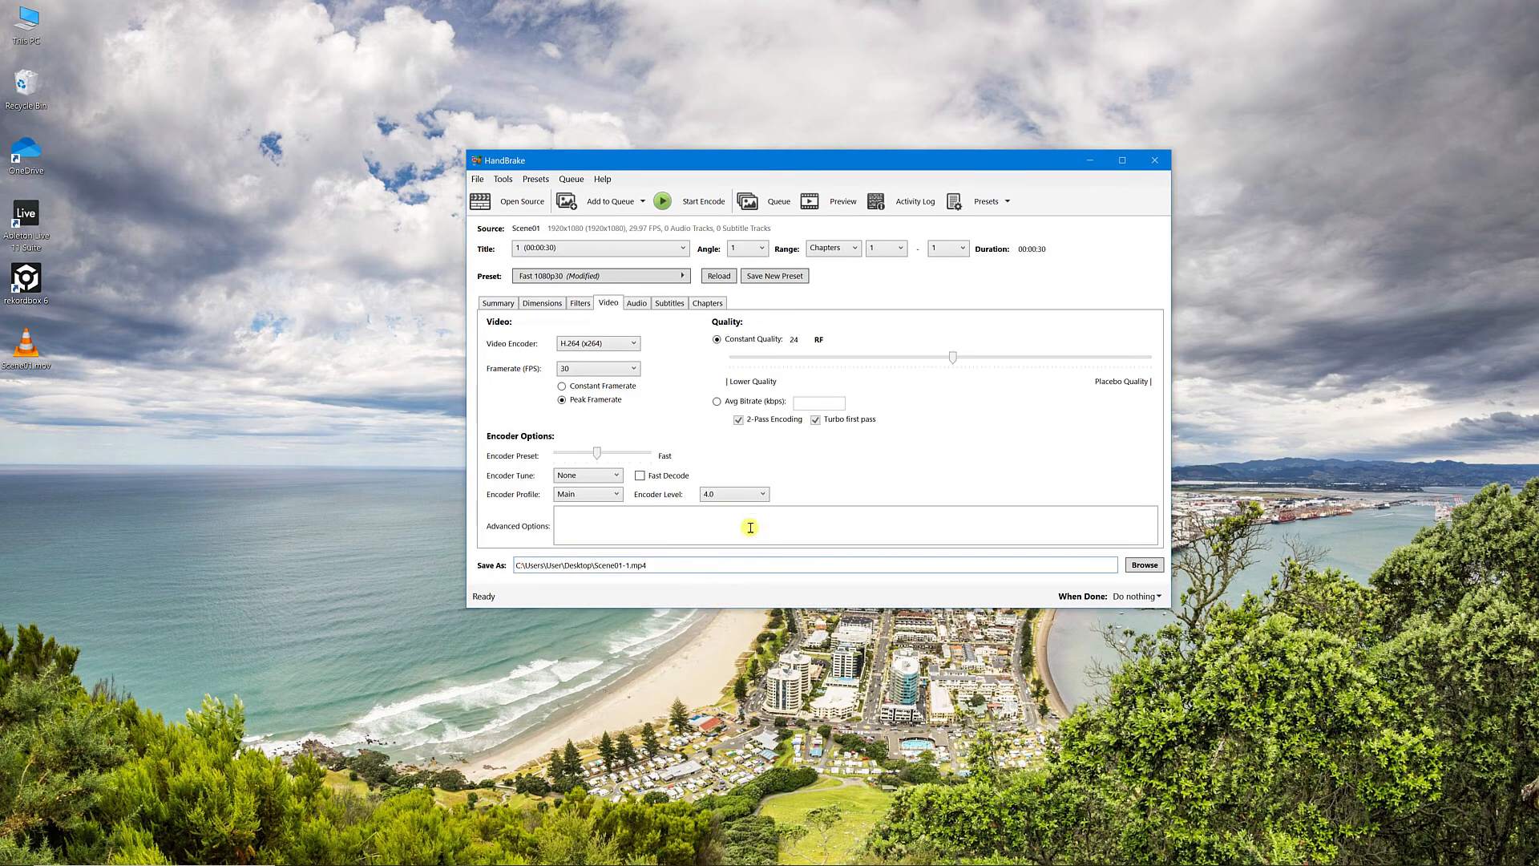
- Encode Scene01.mov at RF 24 into Scene01-1.mp4 on the Desktop
click(697, 202)
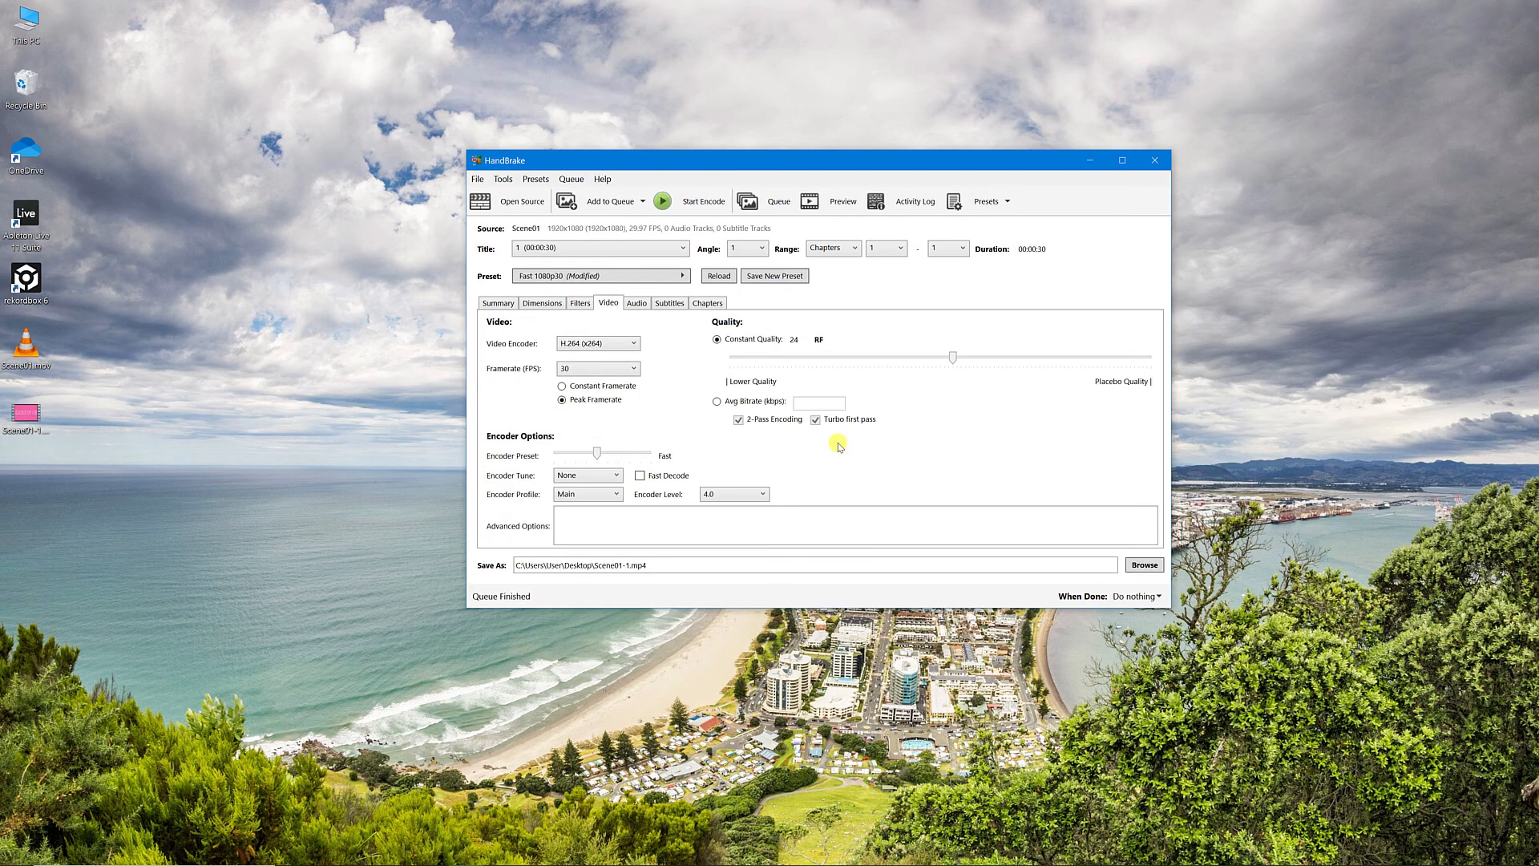
mouse_move(185, 450)
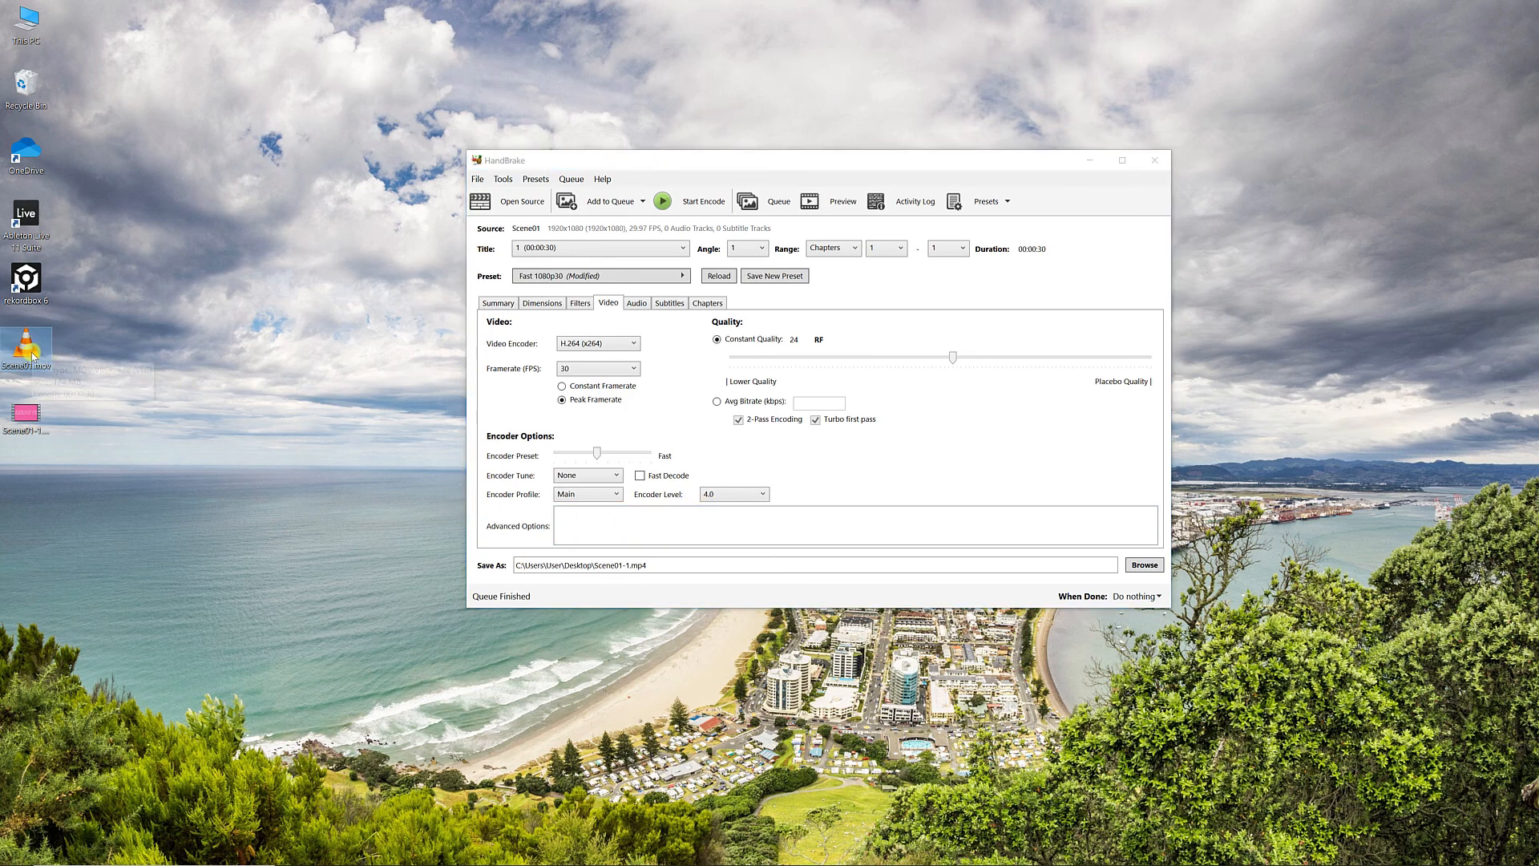
mouse_move(27, 349)
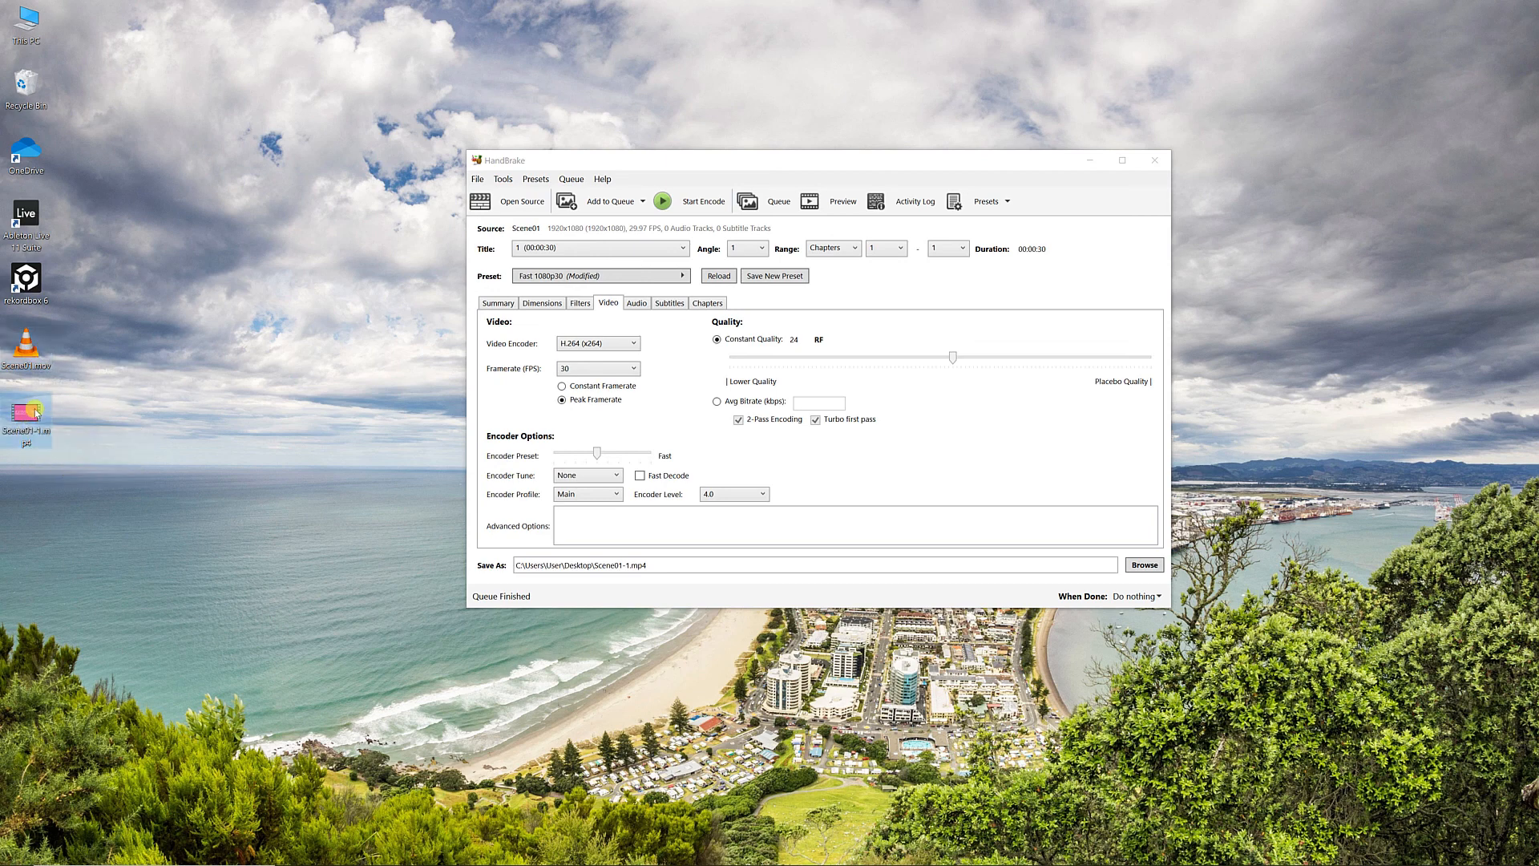
mouse_move(27, 412)
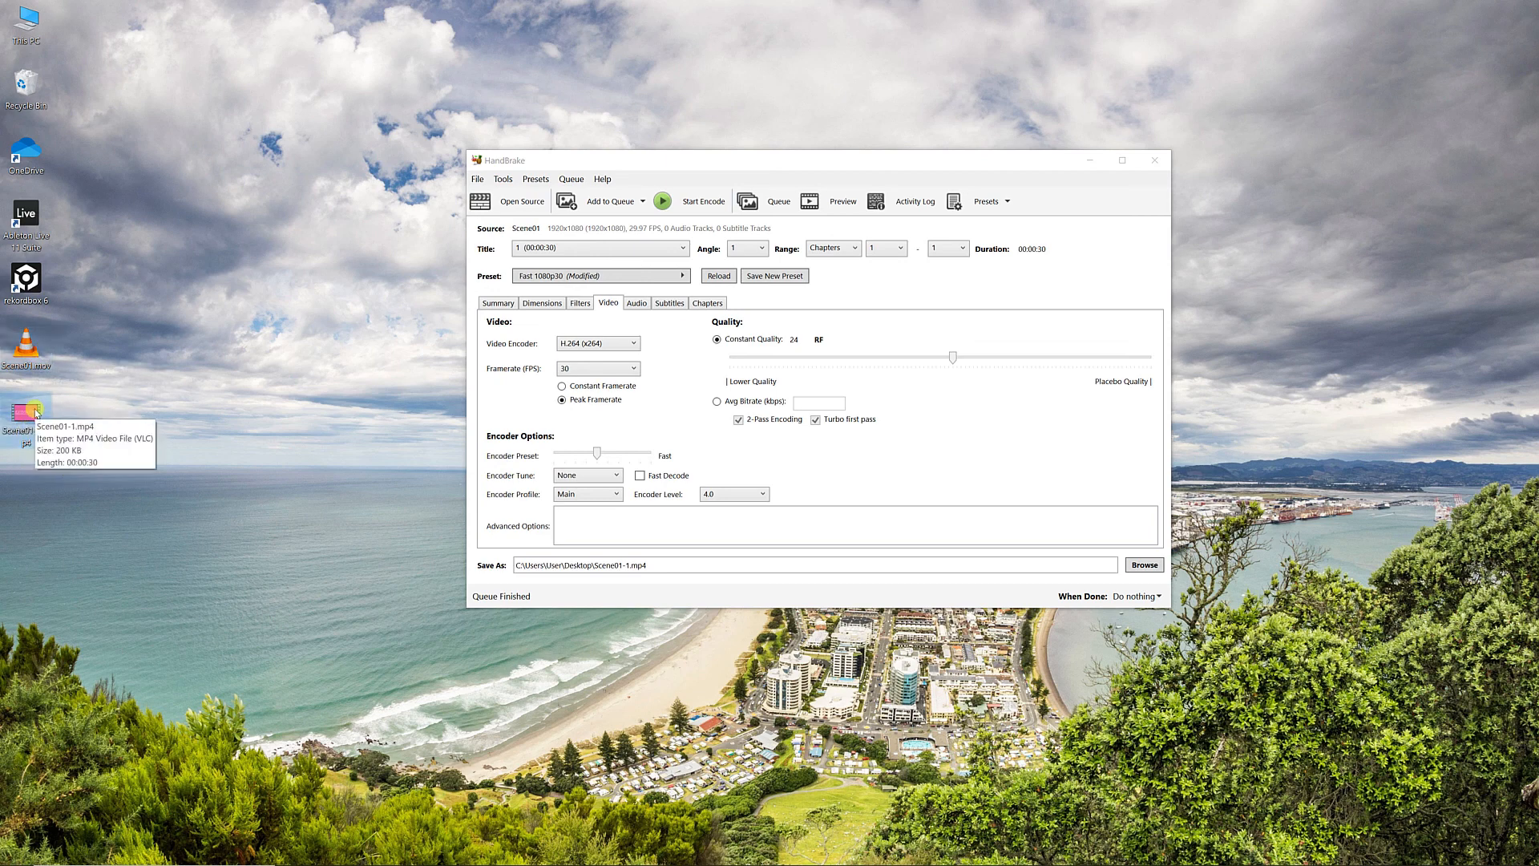